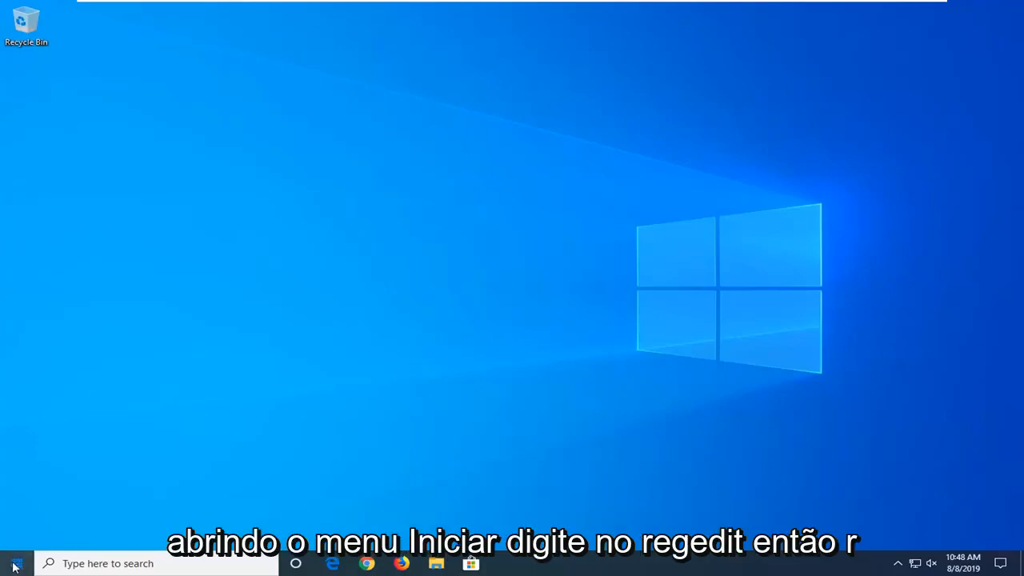
Search the Start menu for regedit to find Registry Editor
type("r")
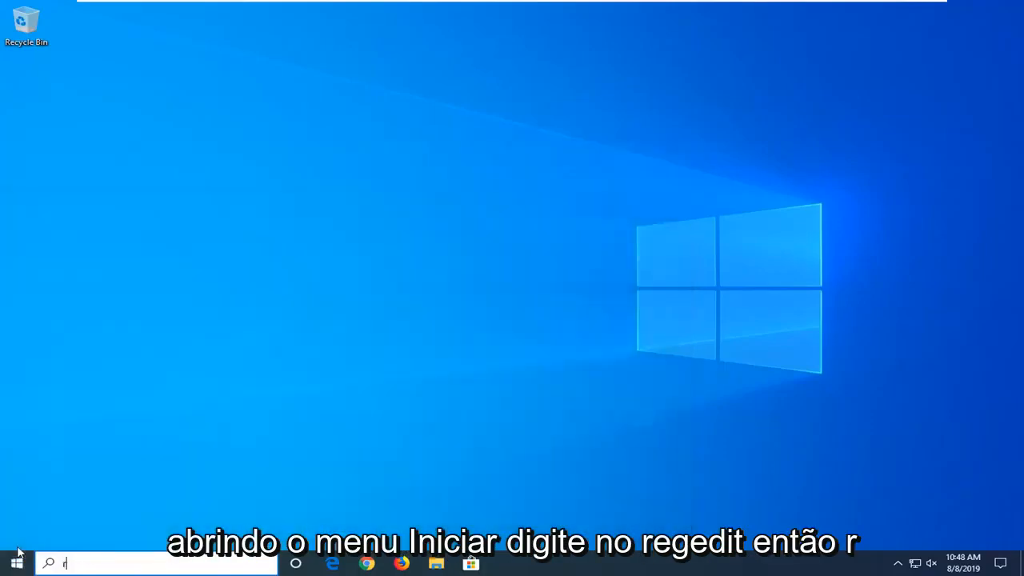
type("regedit")
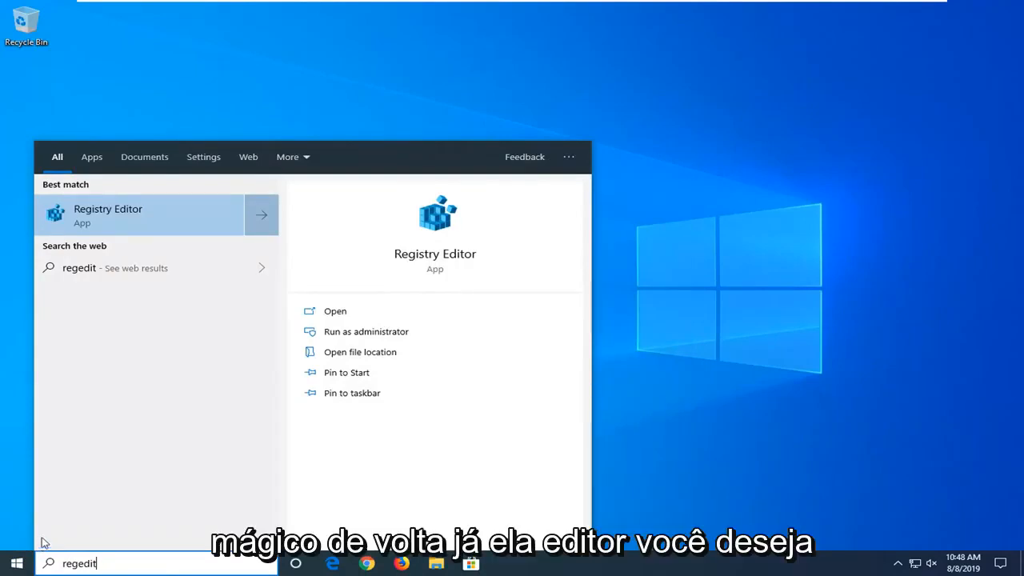
mouse_move(98, 220)
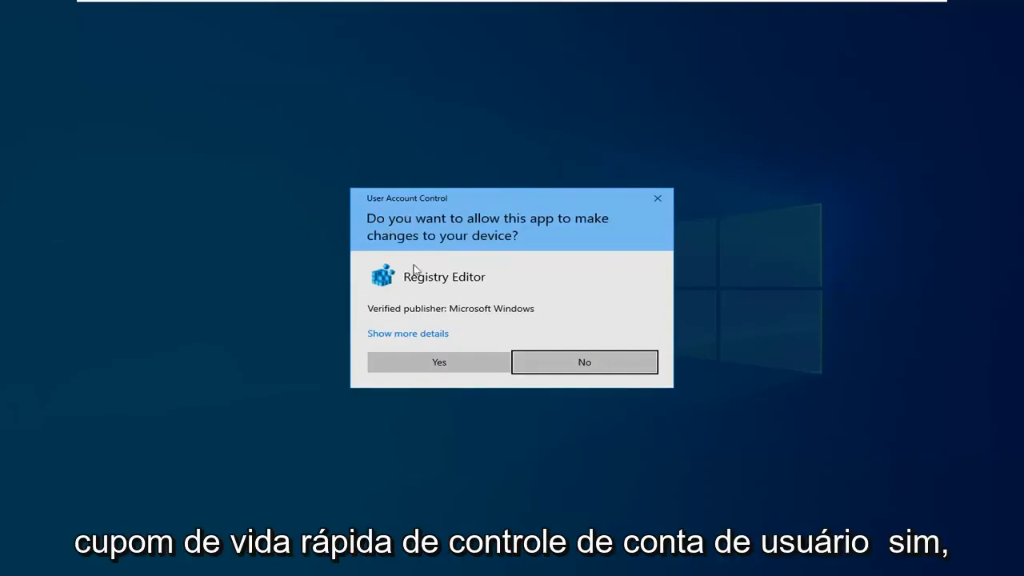
Approve the User Account Control prompt so Registry Editor opens
left_click(438, 362)
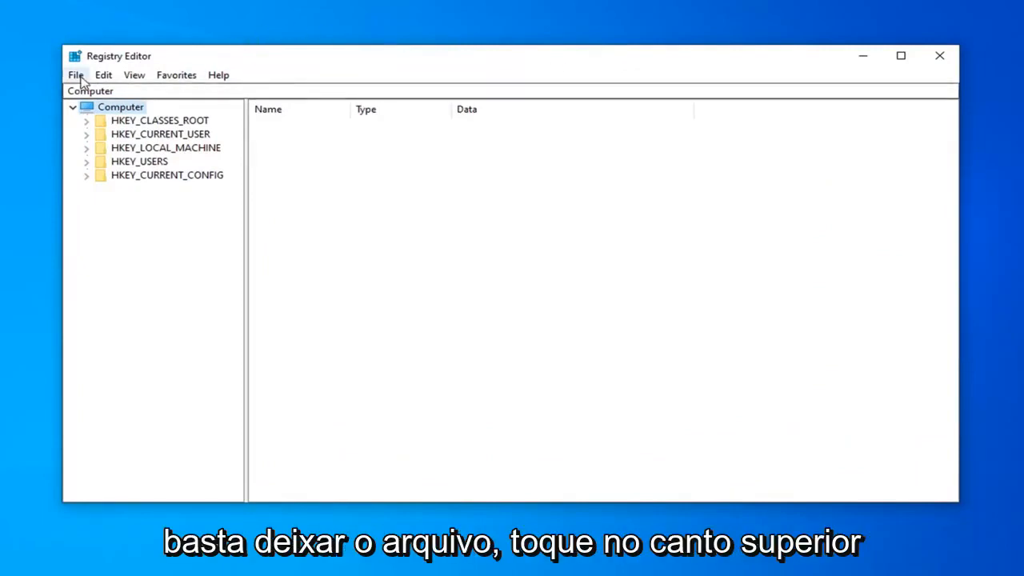
left_click(76, 74)
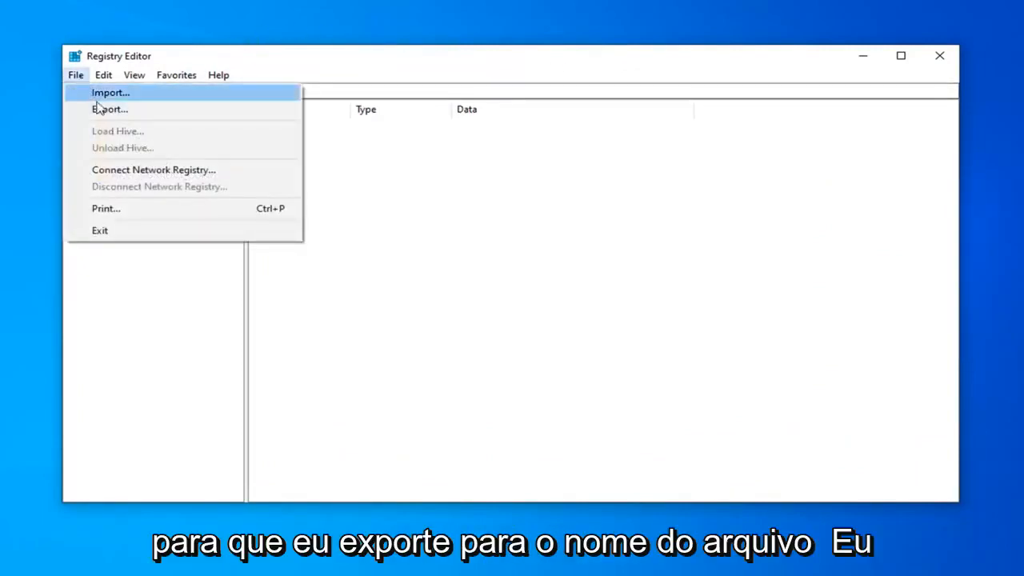
left_click(110, 109)
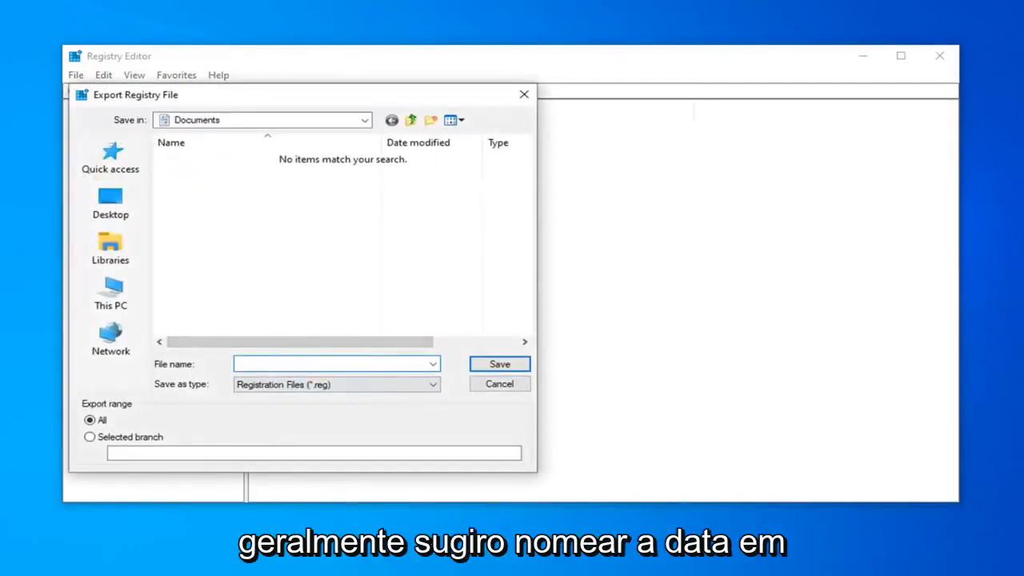
left_click(328, 364)
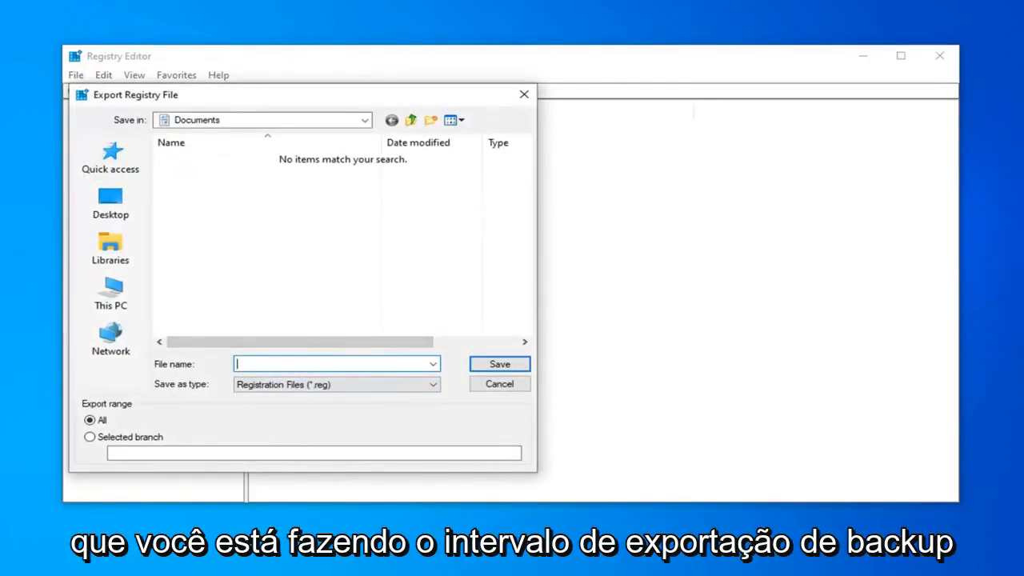
mouse_move(136, 430)
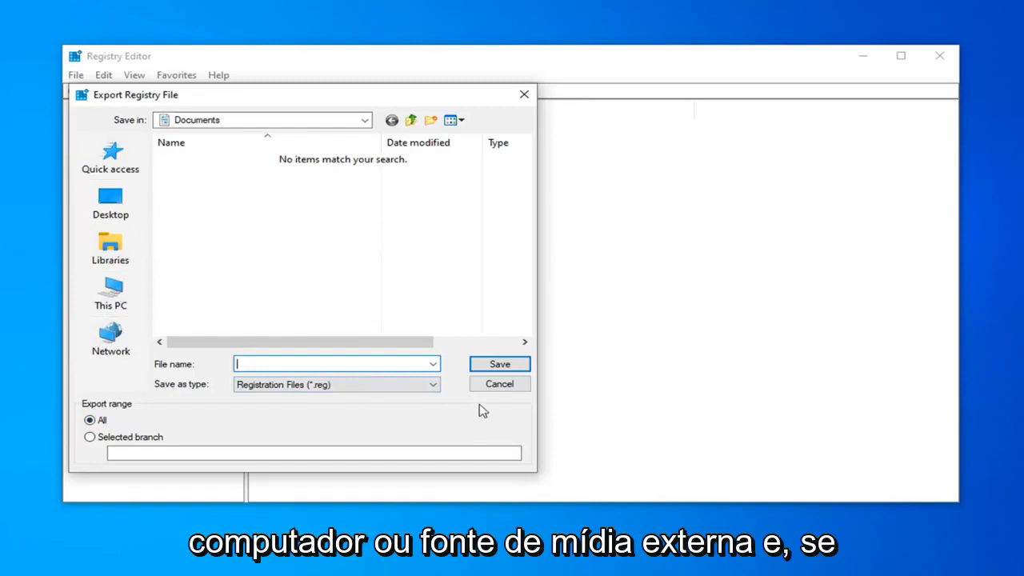
left_click(499, 384)
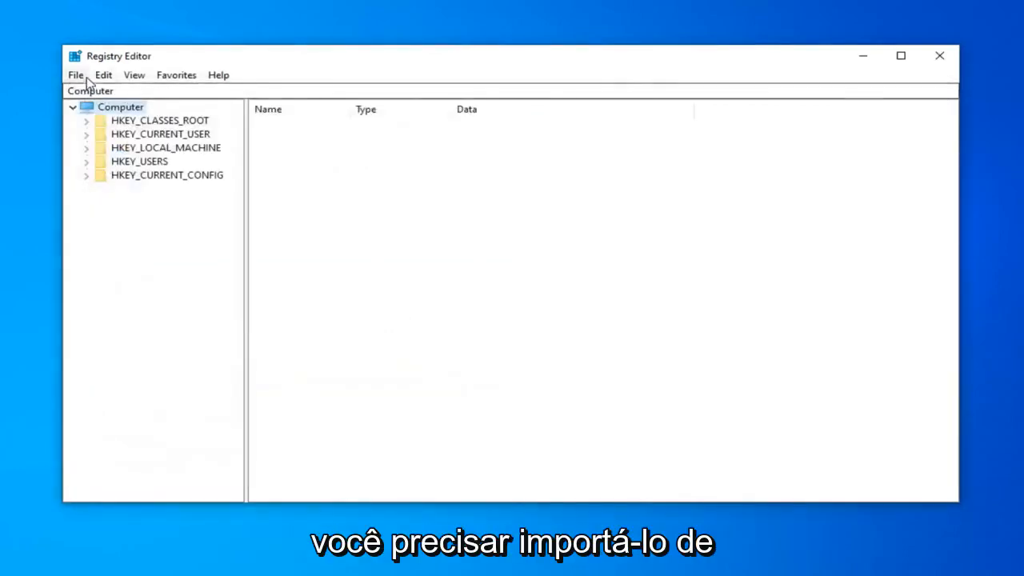
left_click(75, 74)
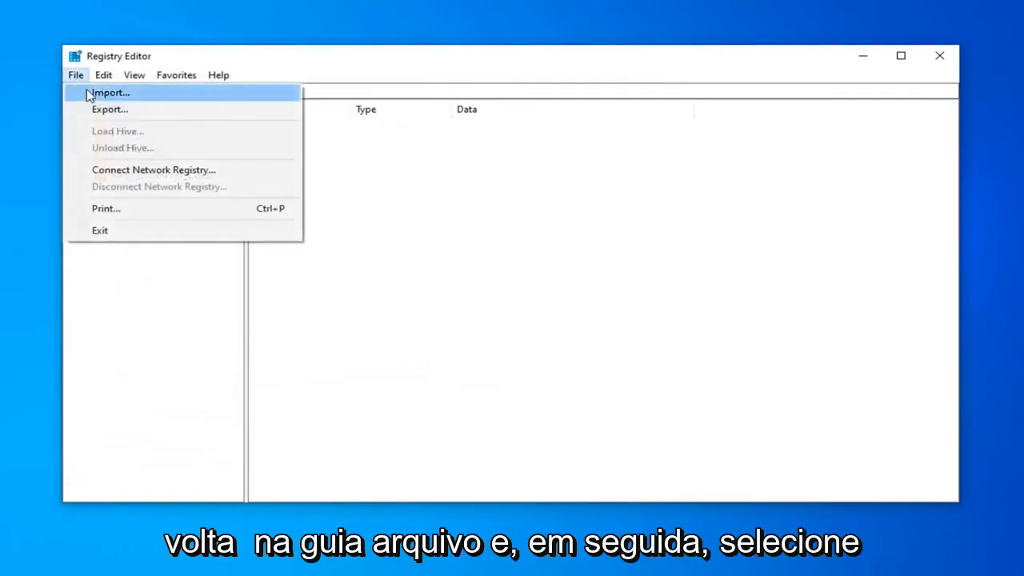
left_click(109, 92)
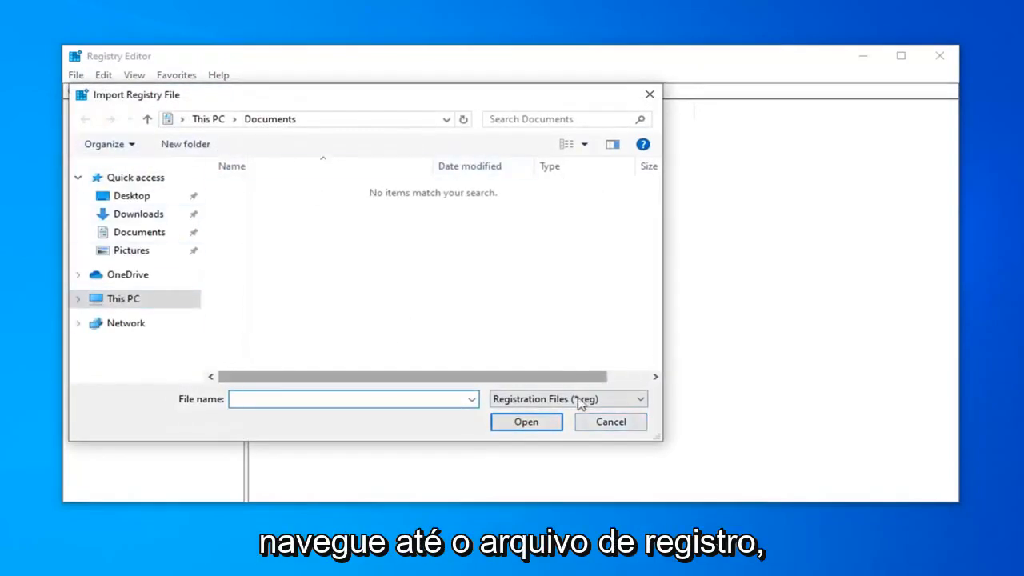
left_click(611, 422)
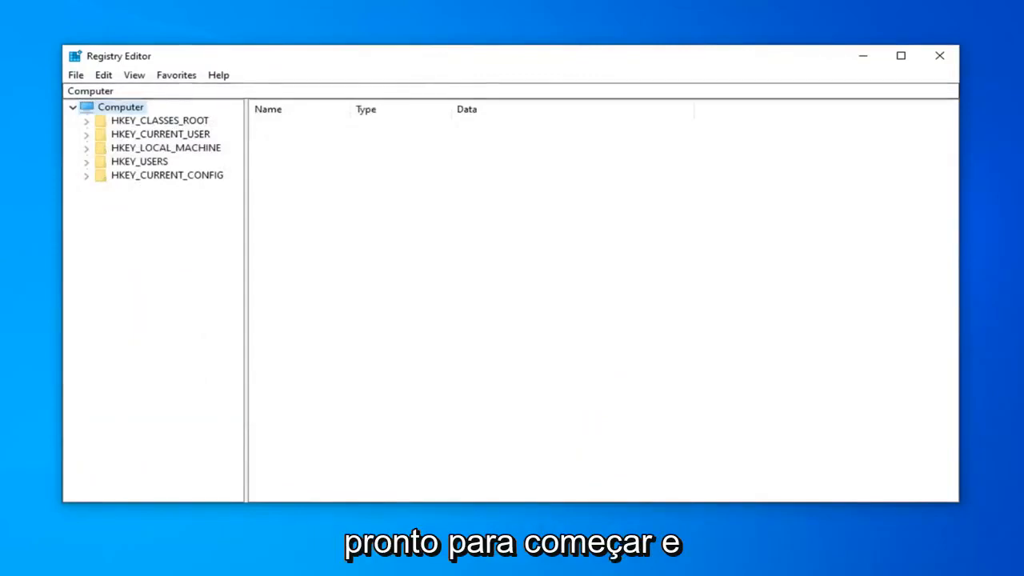
mouse_move(192, 216)
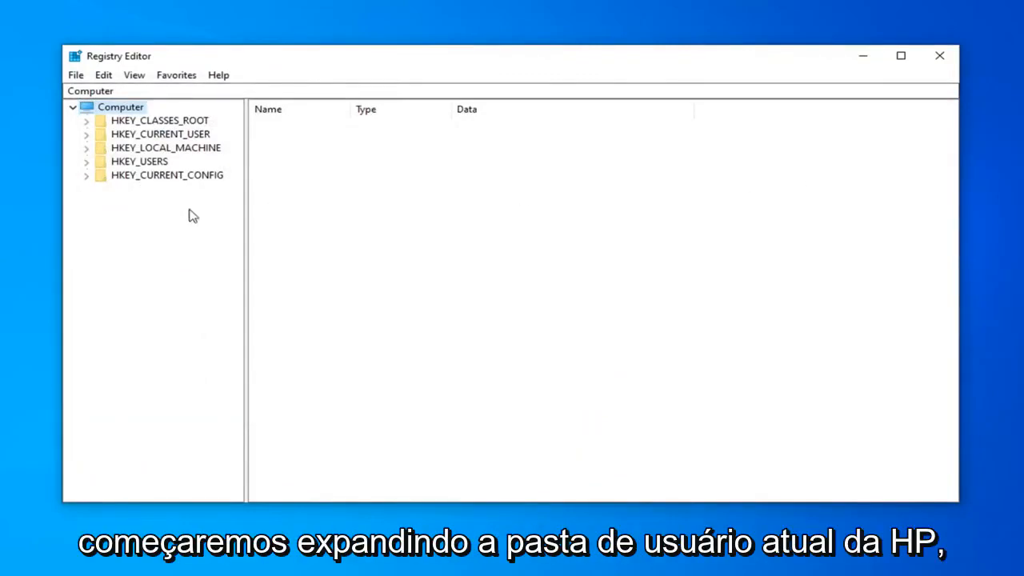
Expand HKEY_CURRENT_USER\SOFTWARE\Microsoft and open the Office key to reveal 16.0
left_click(159, 134)
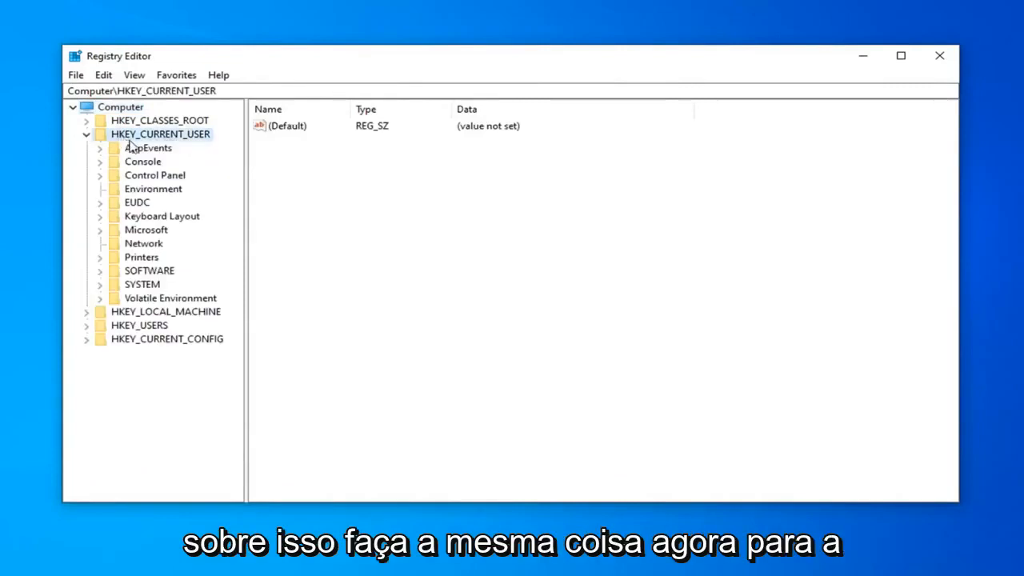
left_click(149, 270)
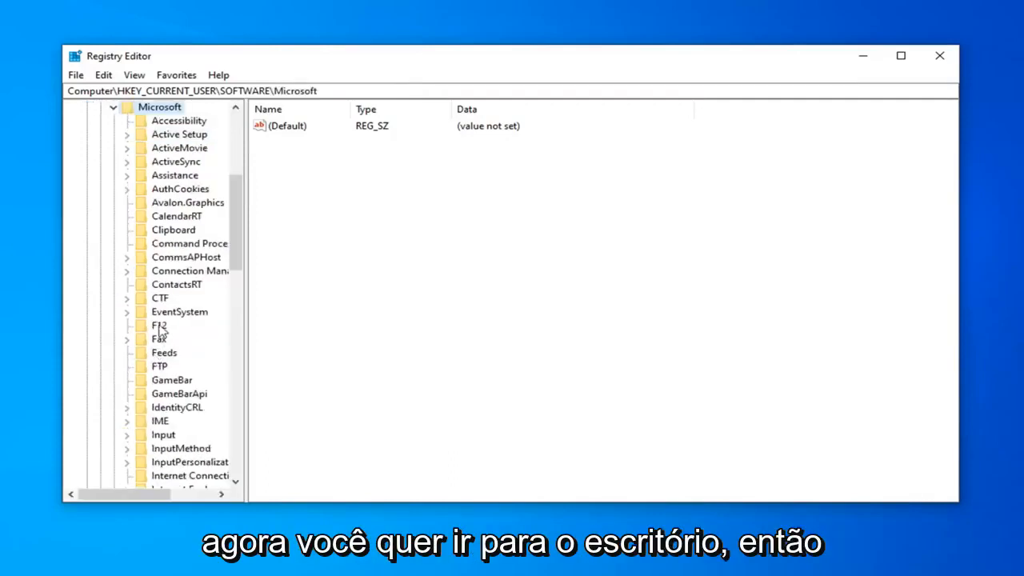
scroll("down", 3)
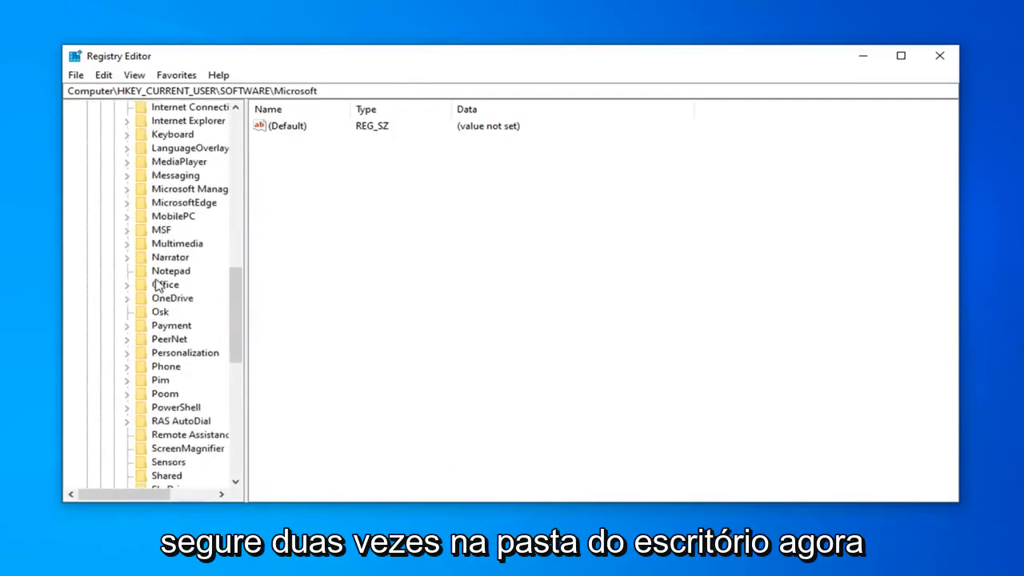
double_click(165, 284)
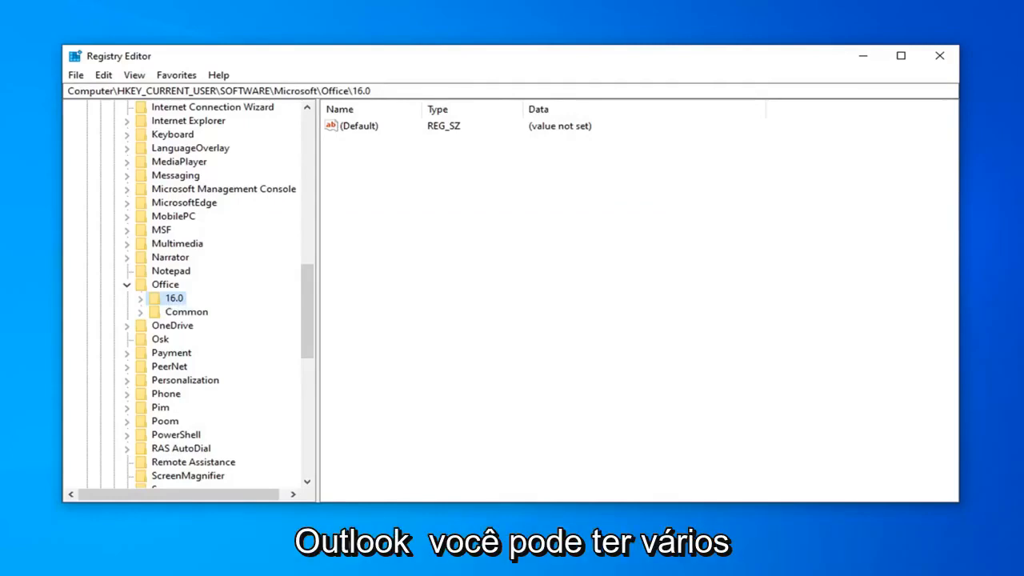
mouse_move(157, 329)
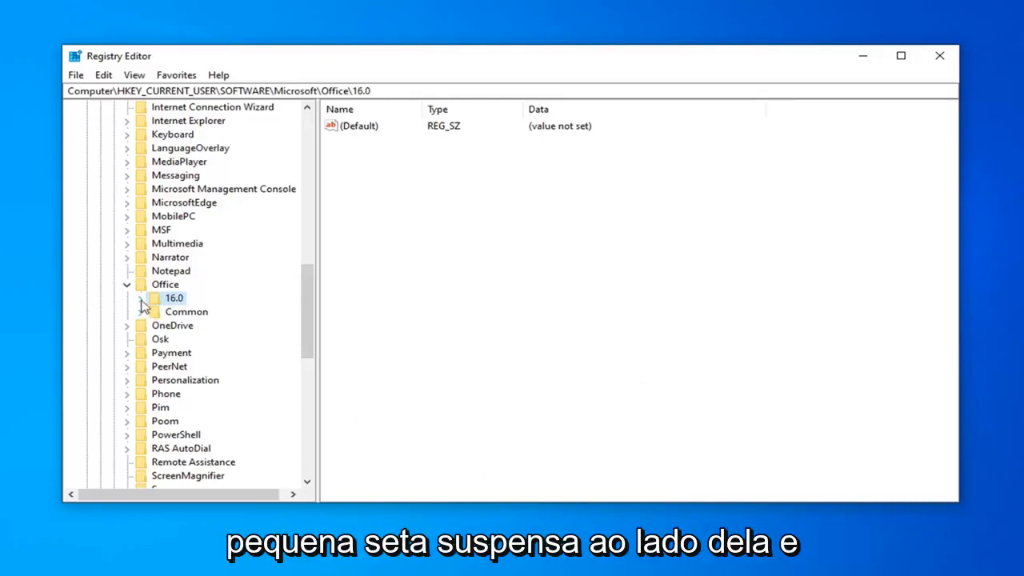
Create a new key named Outlook under Office\16.0
left_click(143, 297)
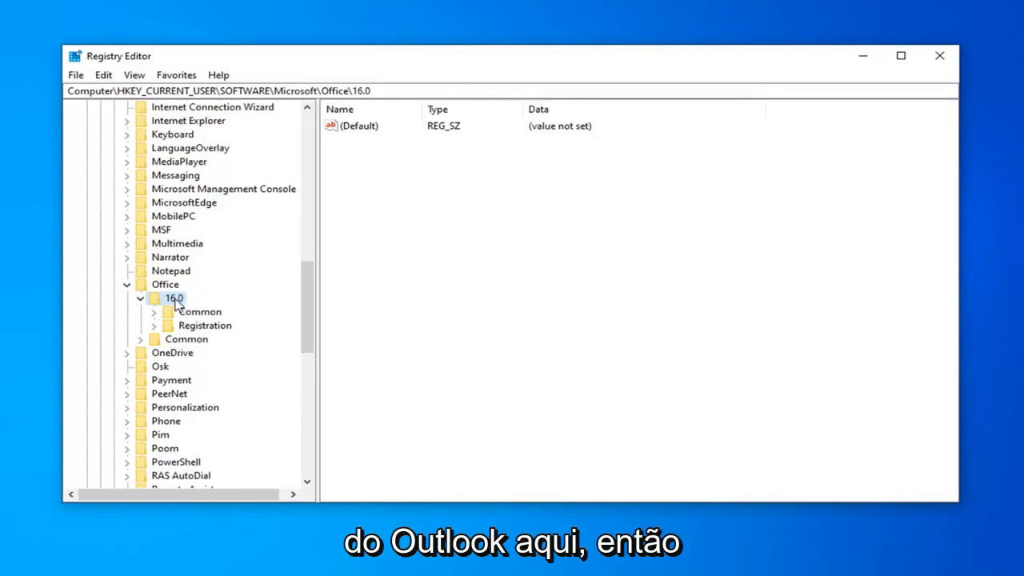
right_click(171, 298)
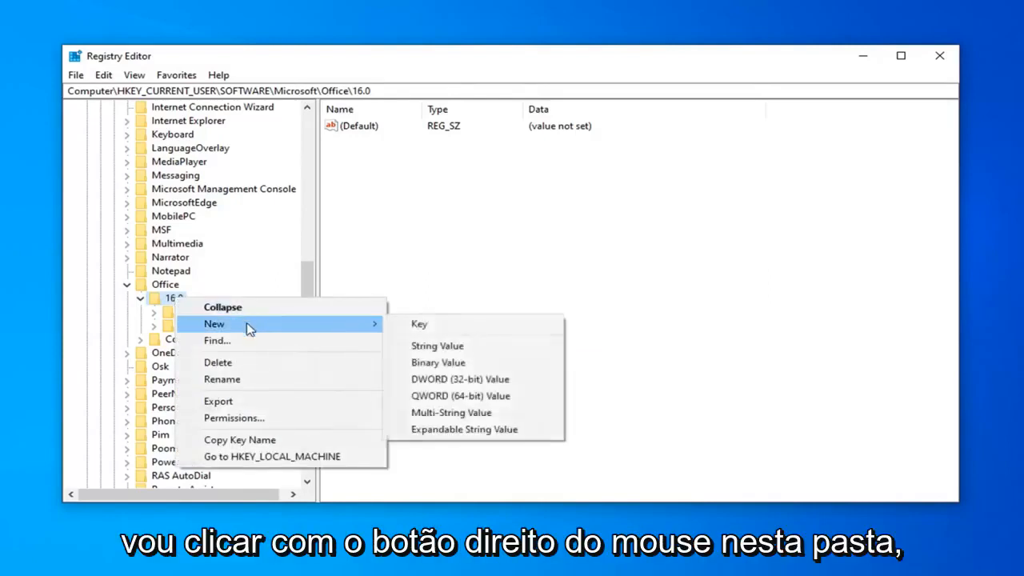
mouse_move(419, 324)
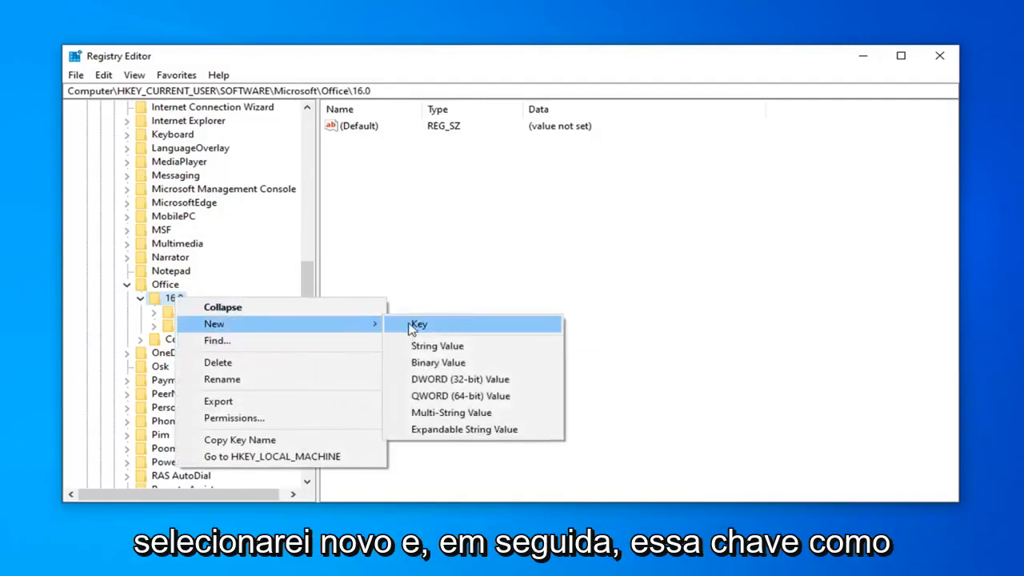
left_click(419, 324)
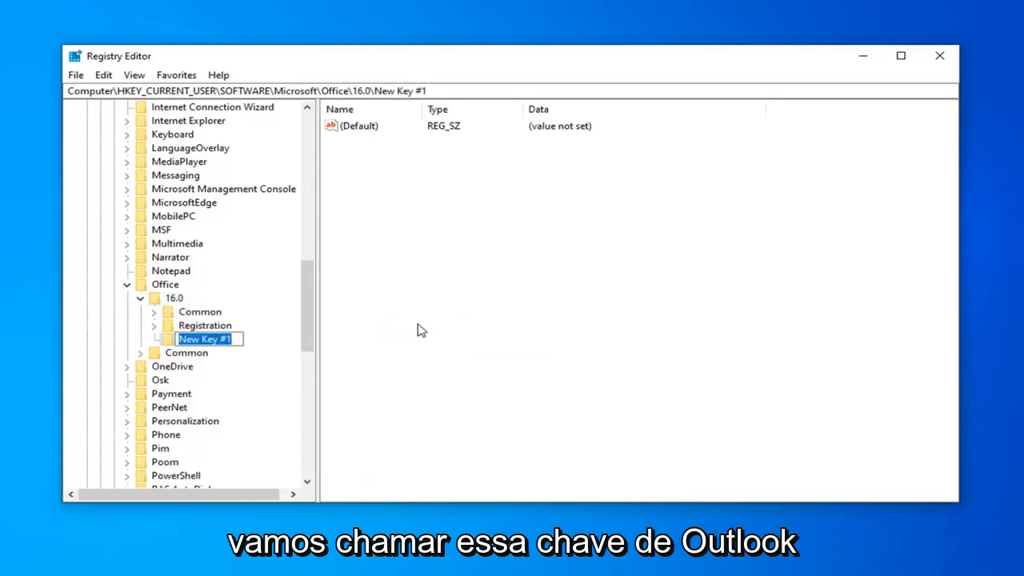
type("Outlook")
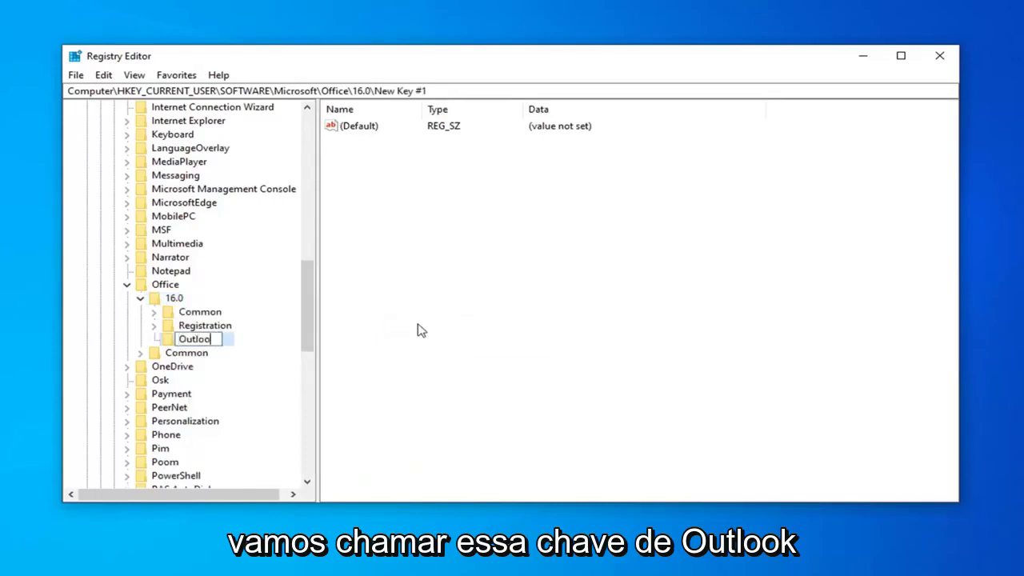
type("k")
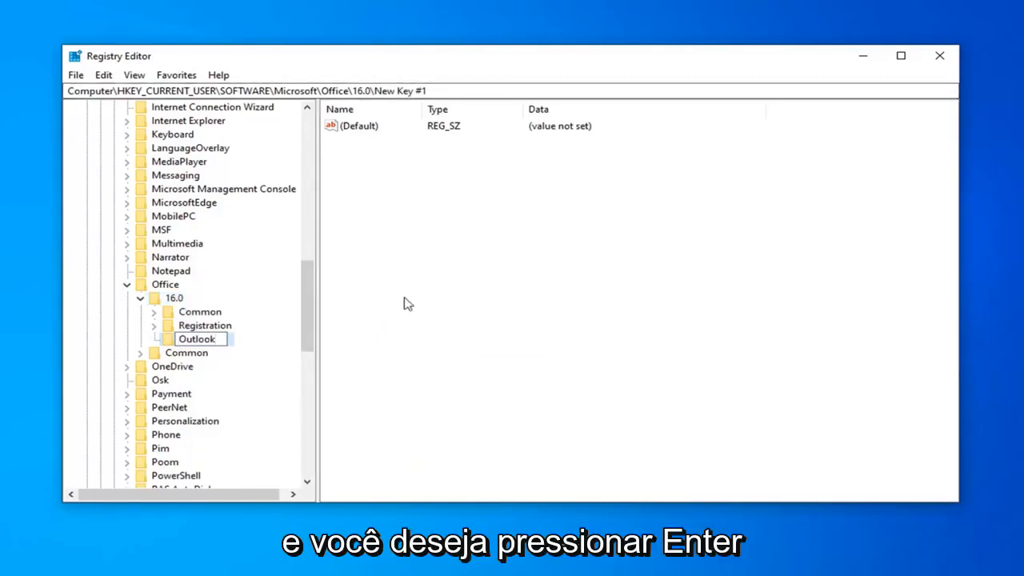
key("Enter")
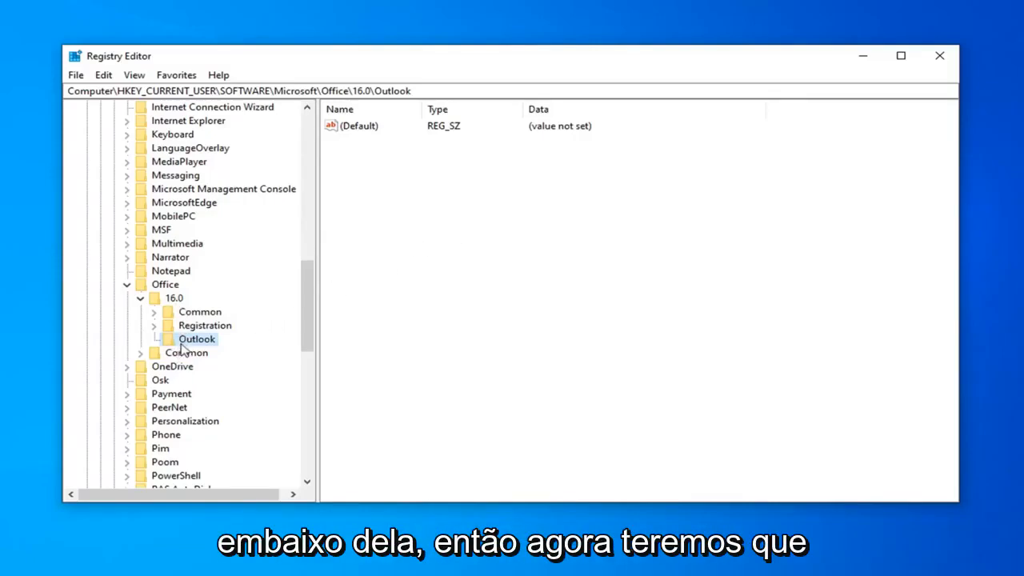
Add a PST subkey under Outlook and open it
right_click(197, 339)
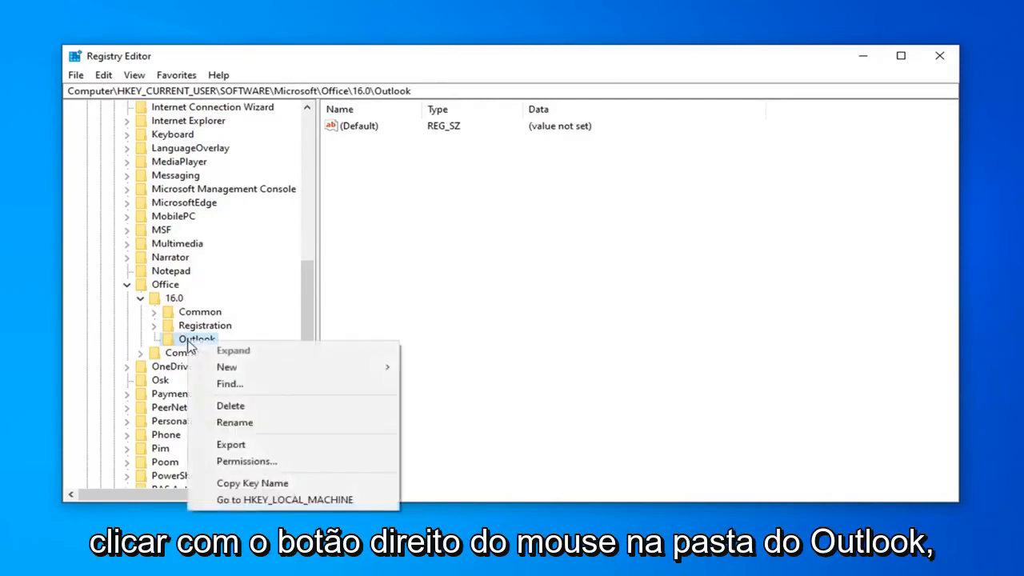
mouse_move(226, 366)
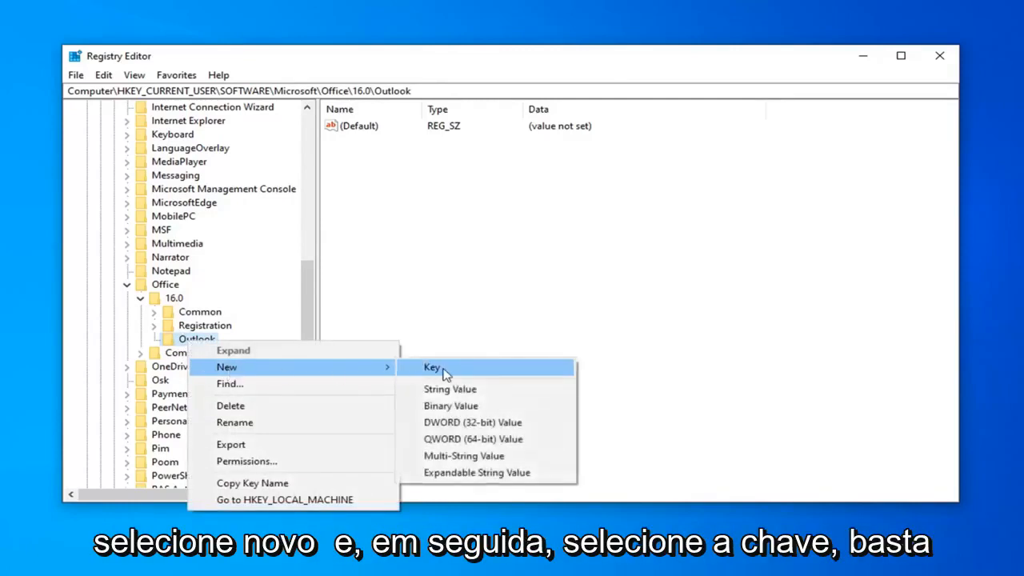
left_click(432, 368)
type("PST")
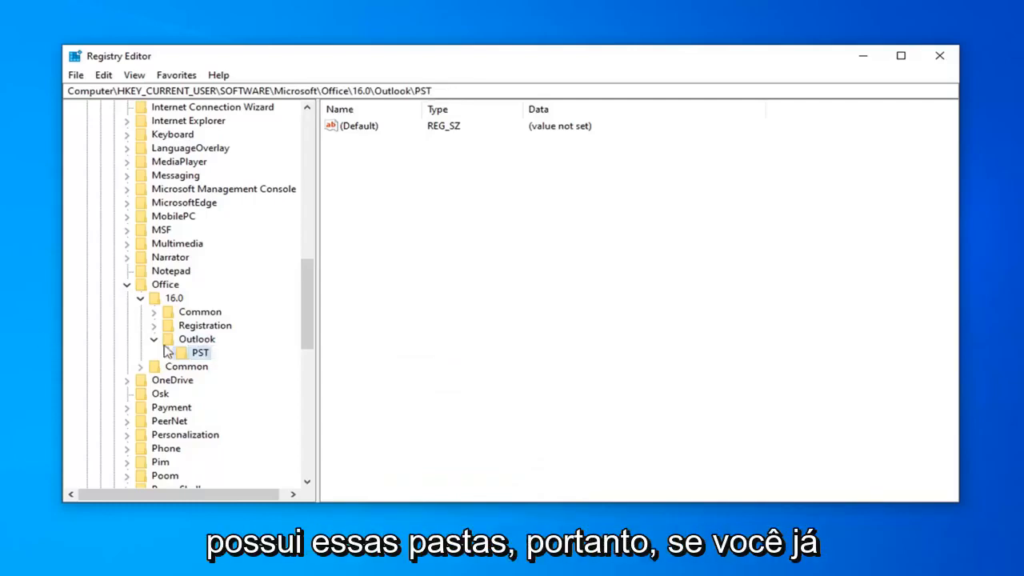
left_click(195, 339)
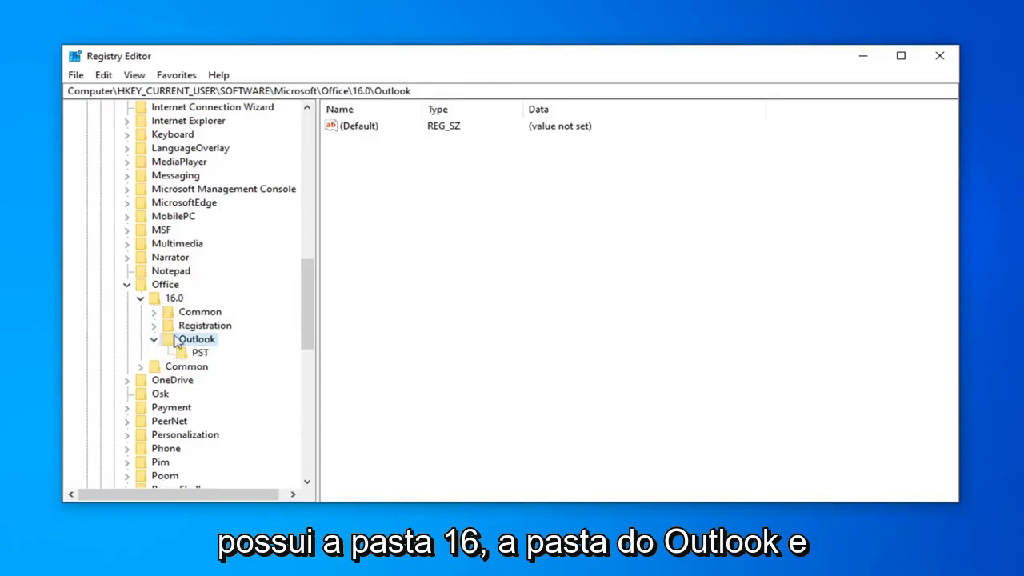
left_click(200, 352)
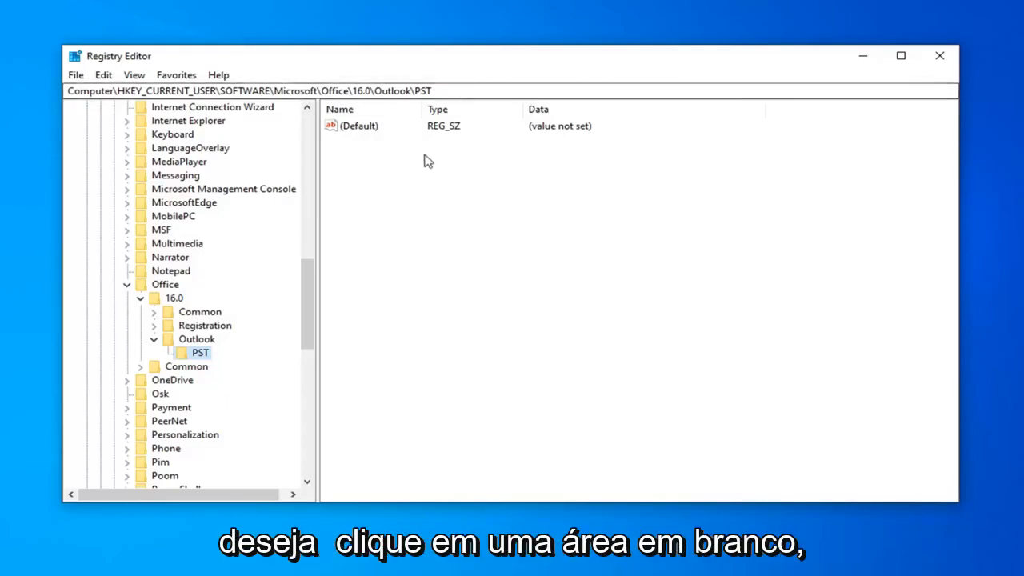
mouse_move(363, 193)
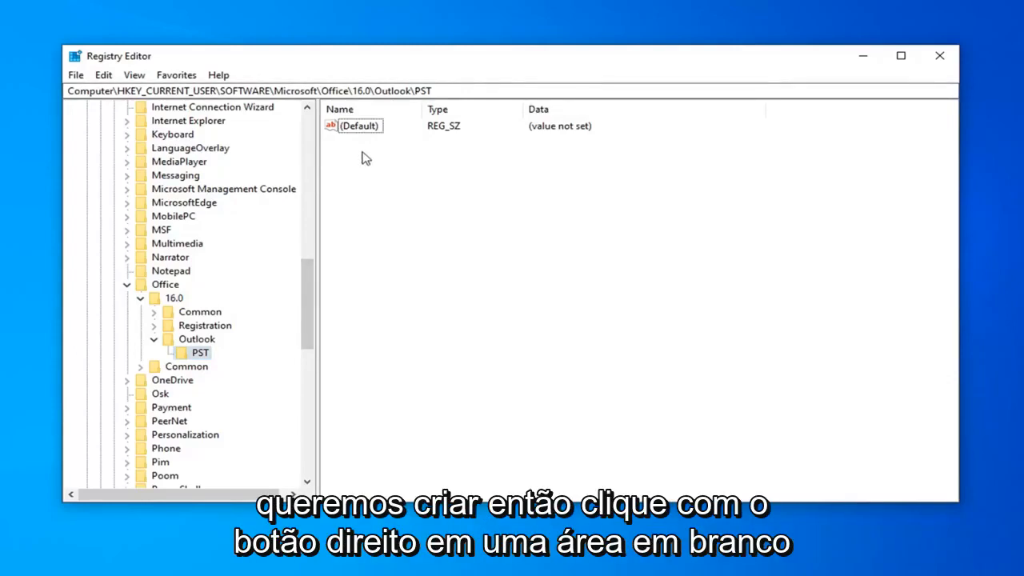
Add a DWORD (32-bit) value named MaxLargeFileSize to the PST key
right_click(365, 158)
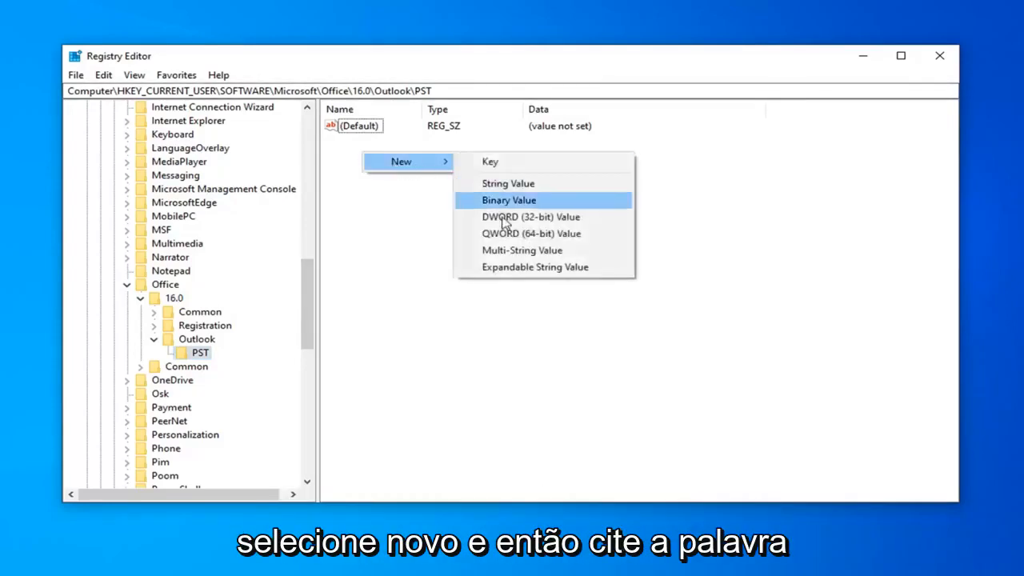
left_click(531, 217)
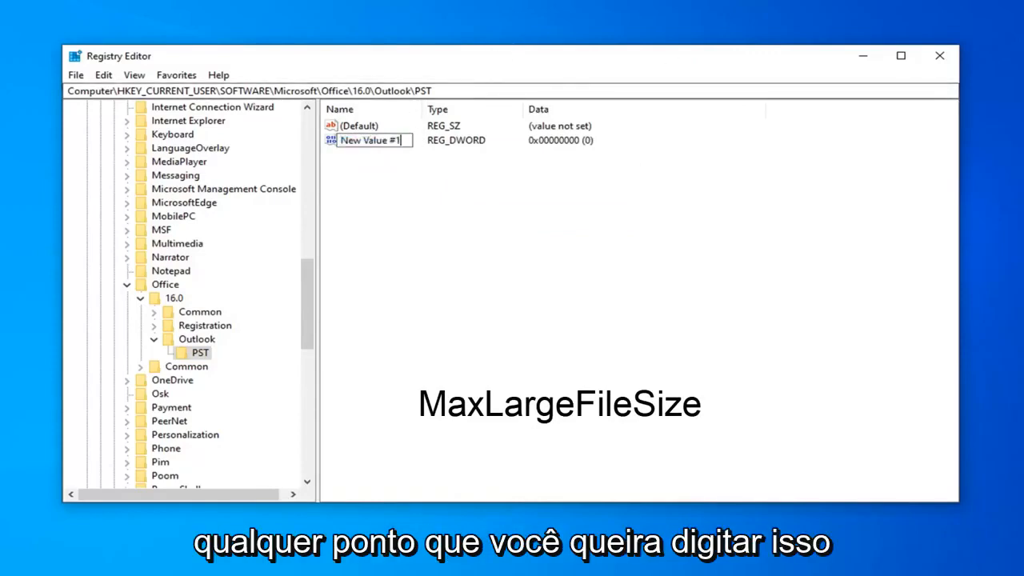
type("MaxLargeFileSize")
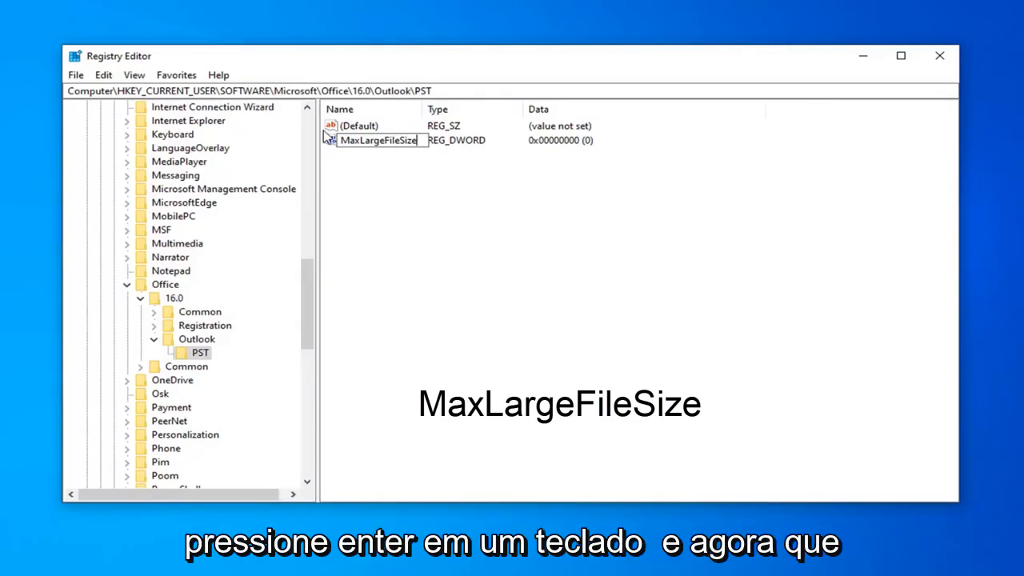
key("Enter")
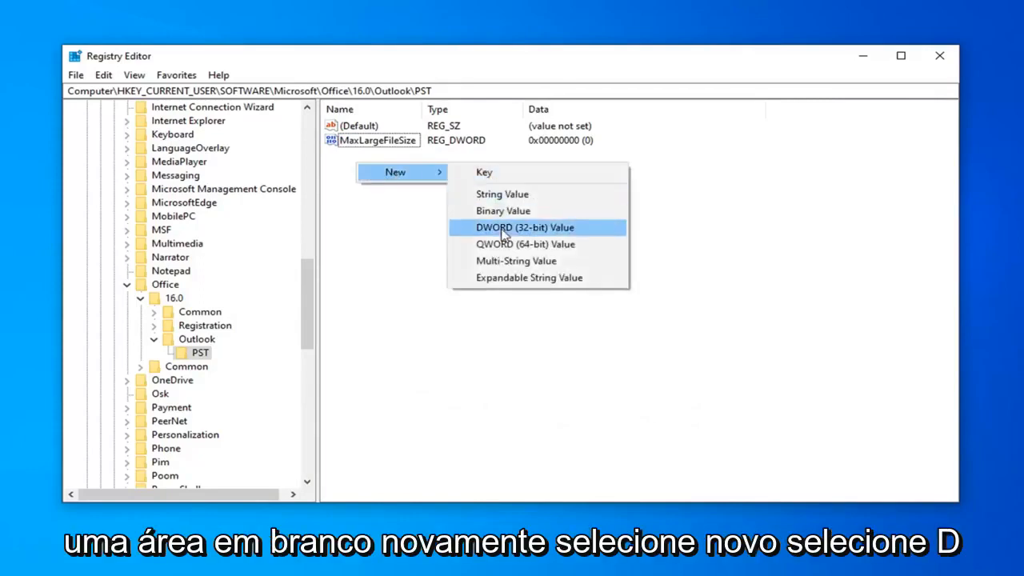
Add a second DWORD value named WarnLargeFileSize, then select MaxLargeFileSize
left_click(525, 227)
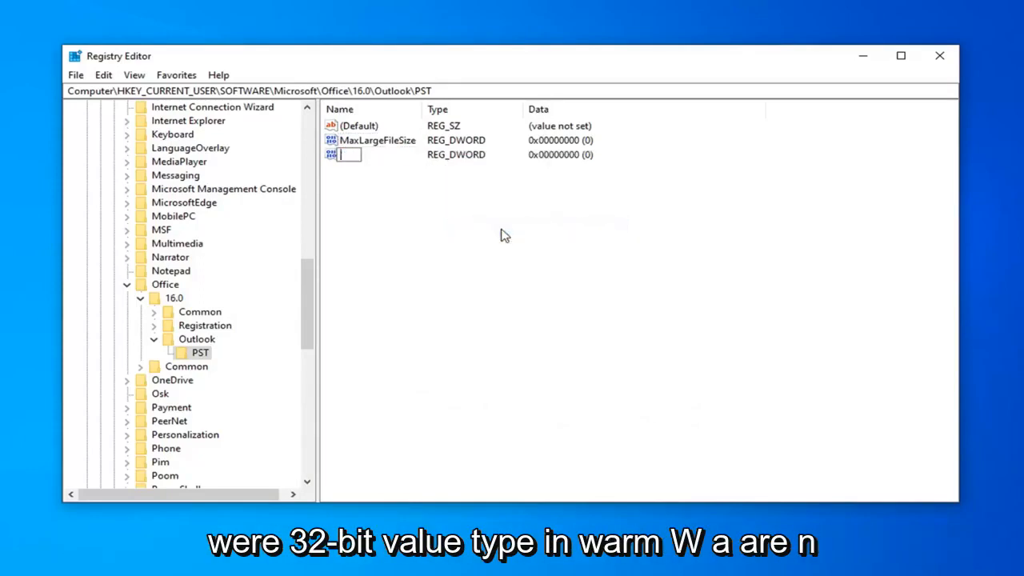
type("Warm")
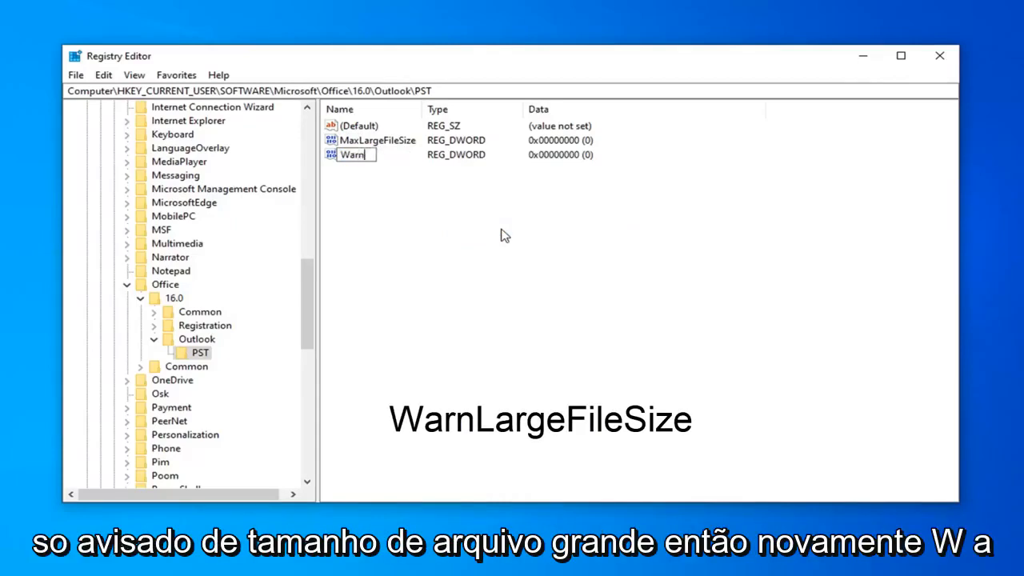
type("LargeFileSize")
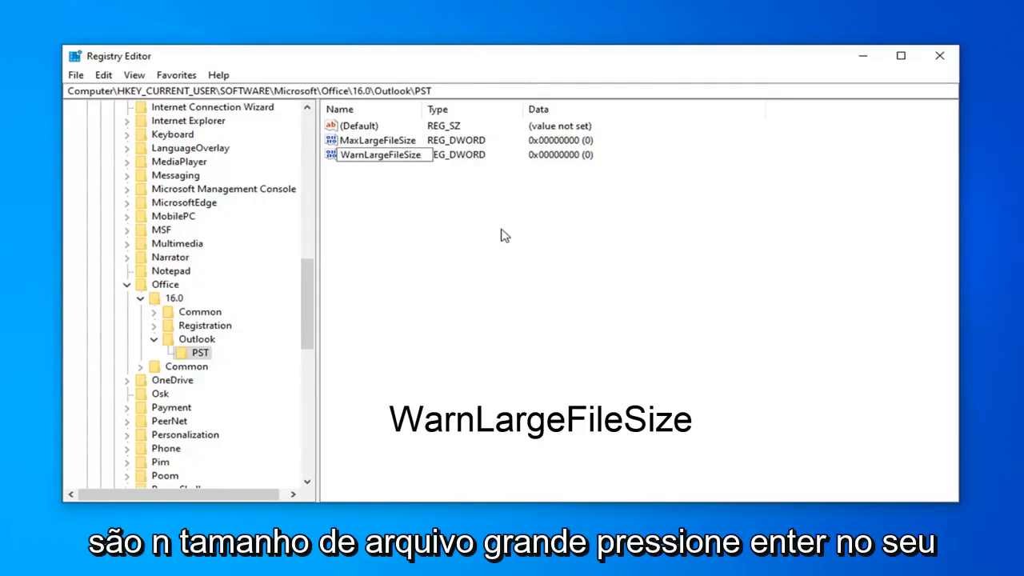
key("Enter")
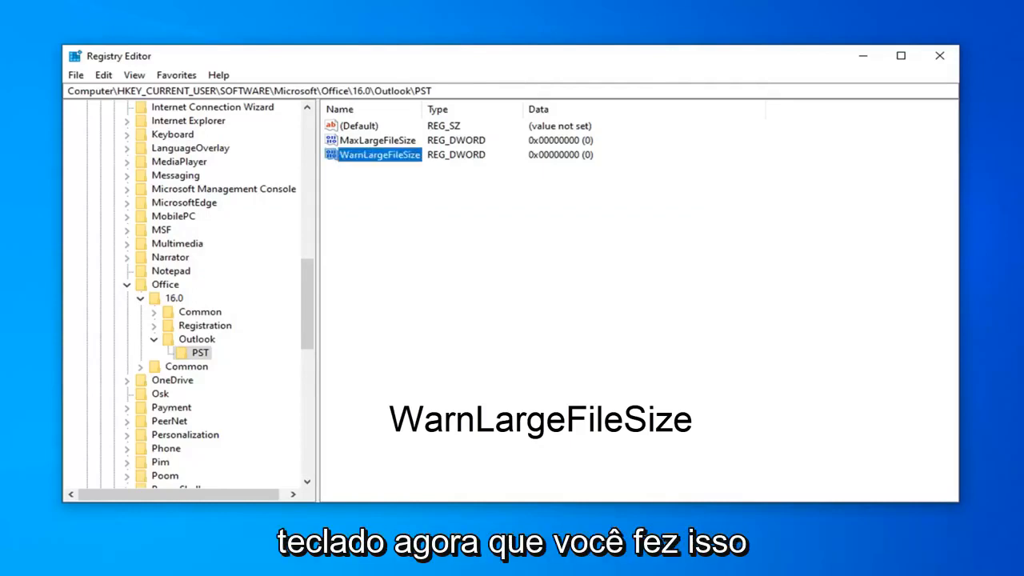
left_click(372, 140)
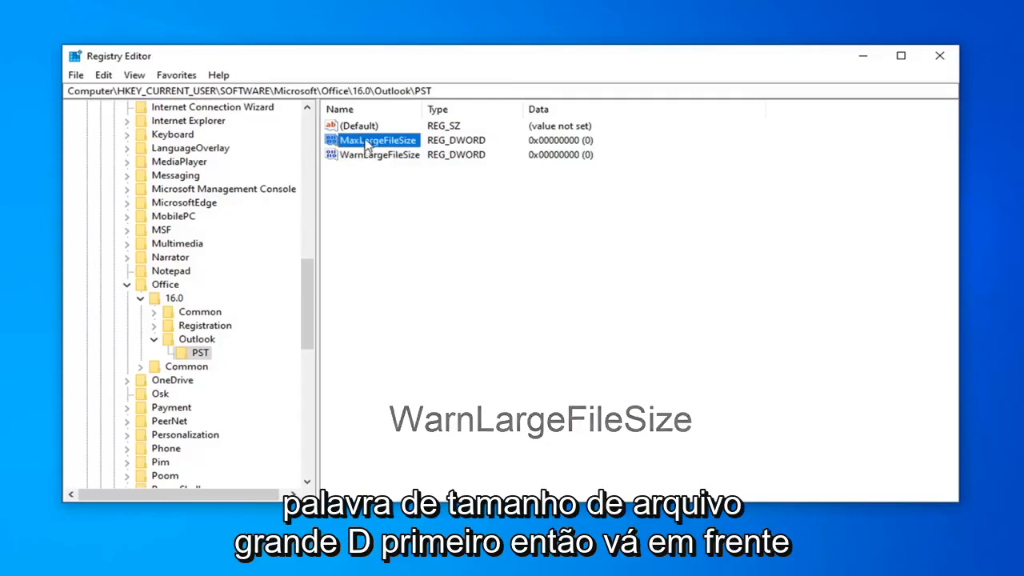
Open MaxLargeFileSize for editing and switch its base to Decimal
double_click(372, 139)
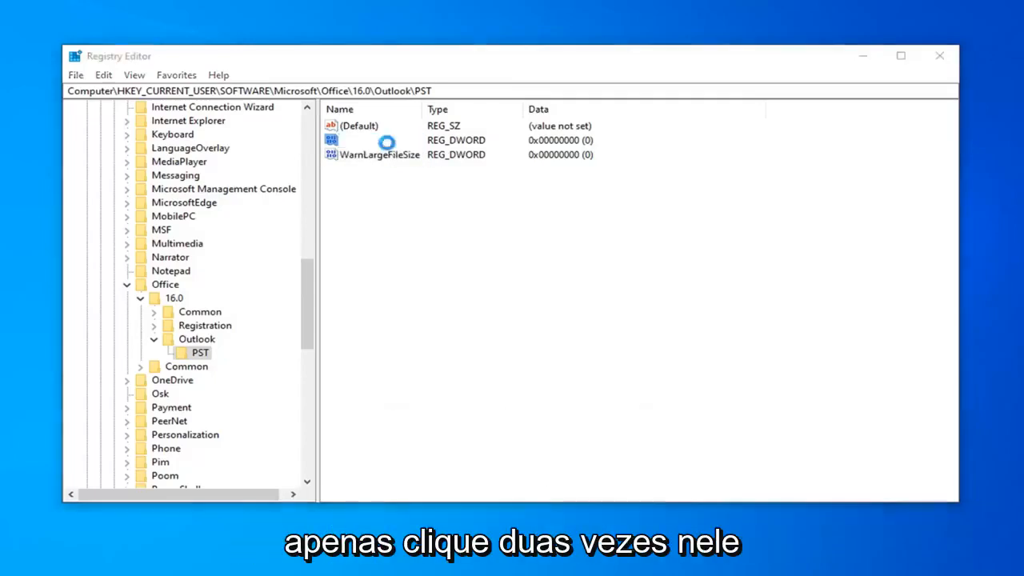
double_click(375, 140)
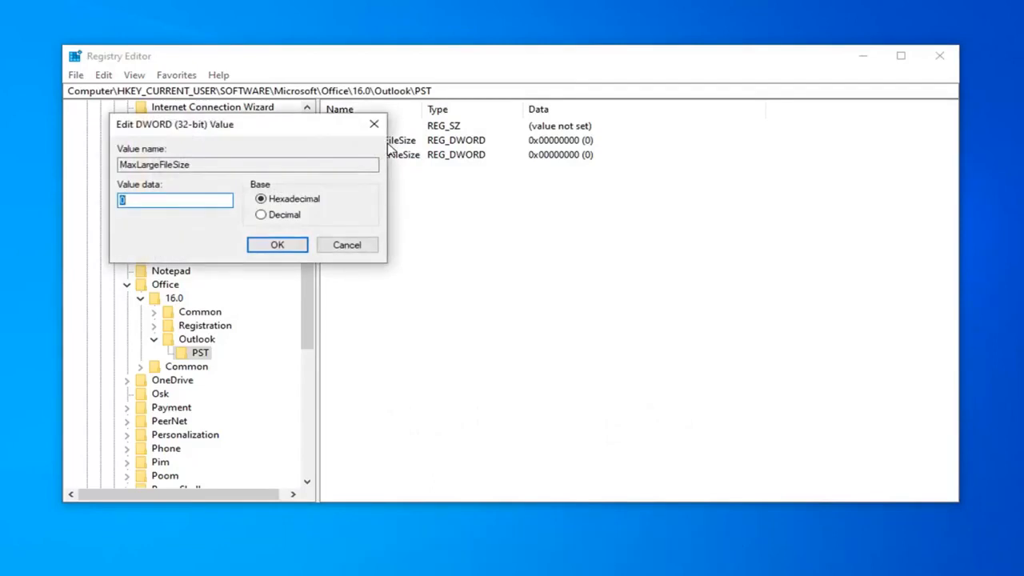
mouse_move(568, 239)
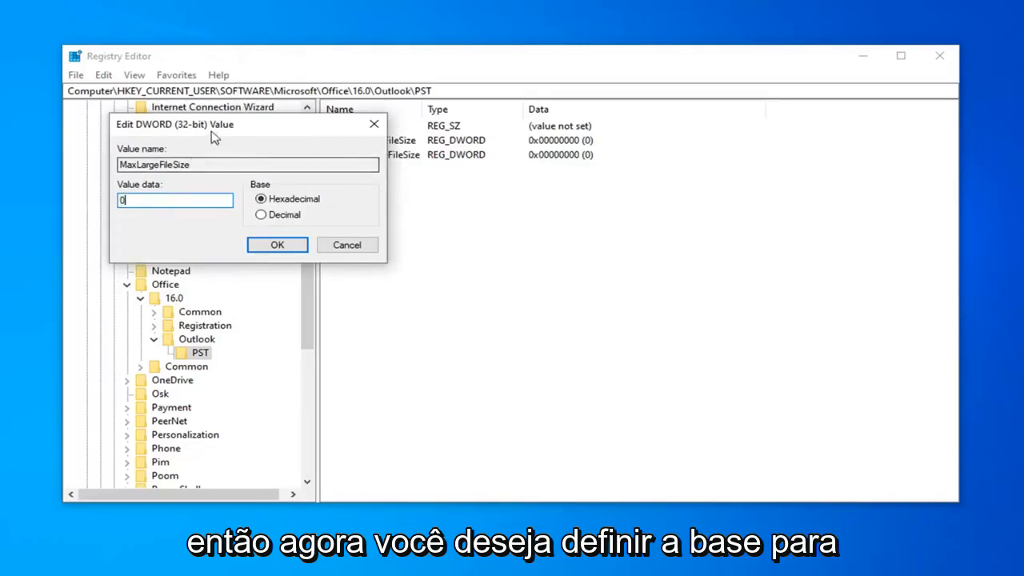
left_click(524, 227)
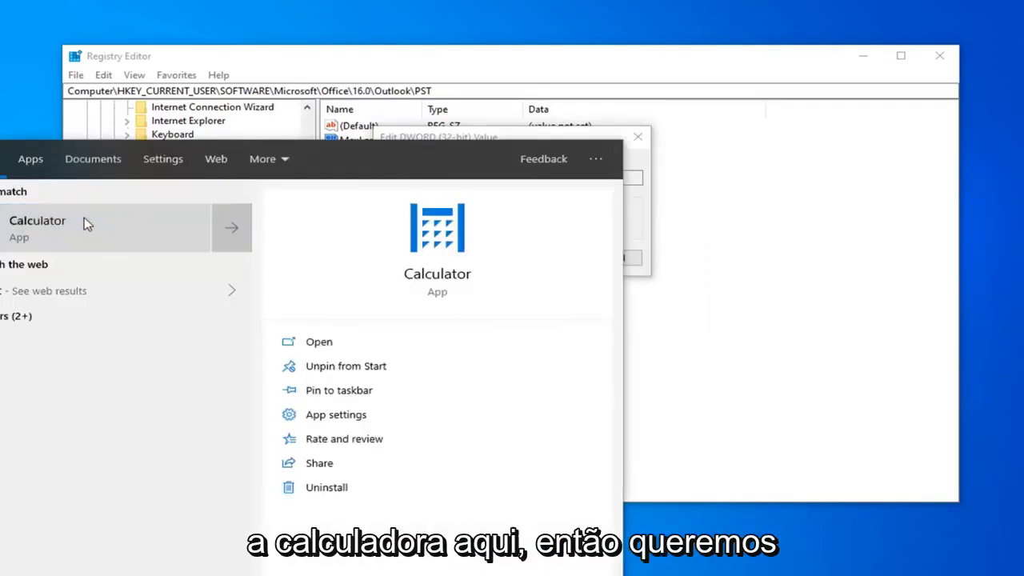
Launch Calculator from the Start search results
left_click(38, 227)
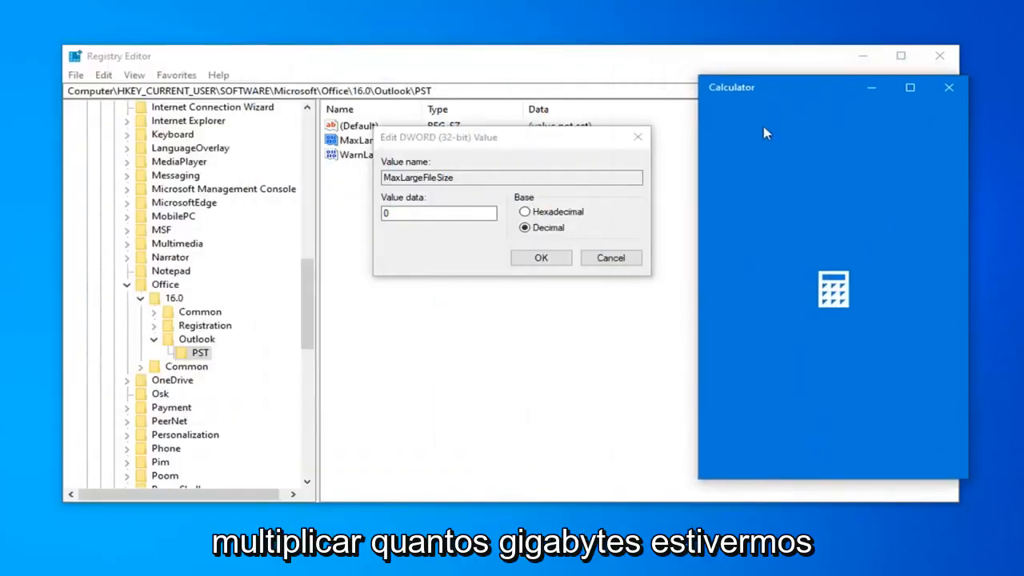
mouse_move(763, 203)
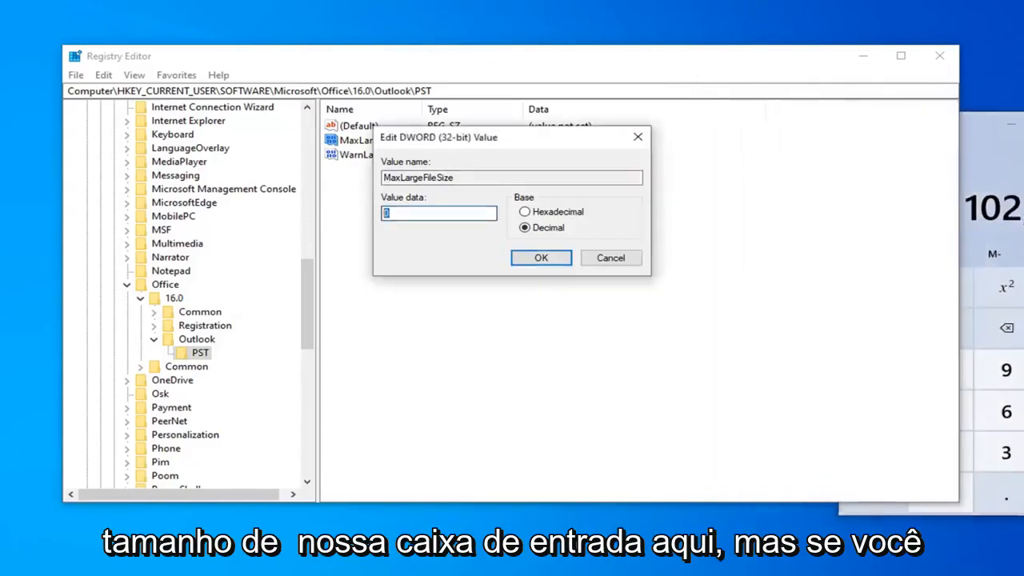
Enter 102400 as MaxLargeFileSize's decimal data and save it
type("102400")
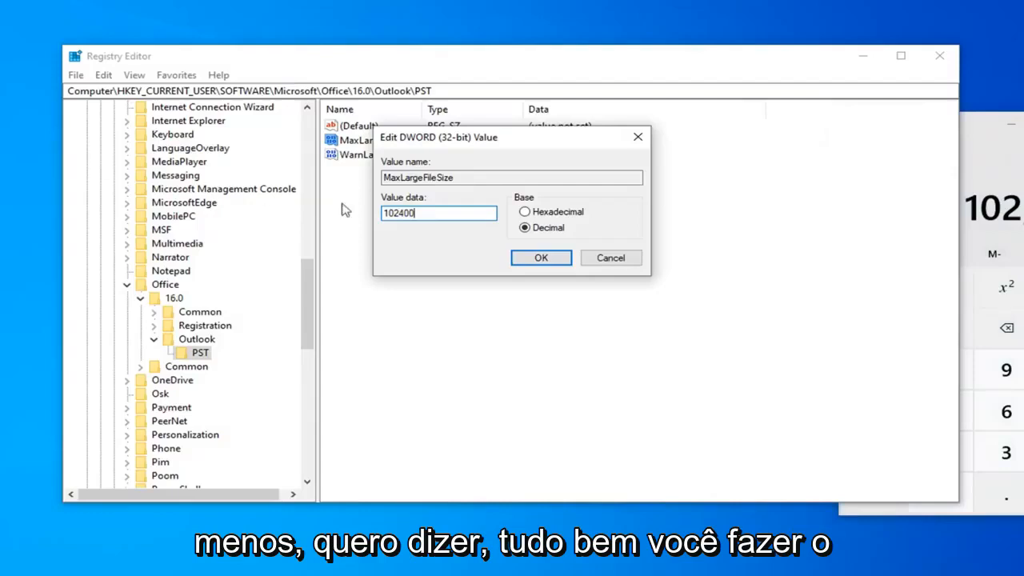
mouse_move(492, 252)
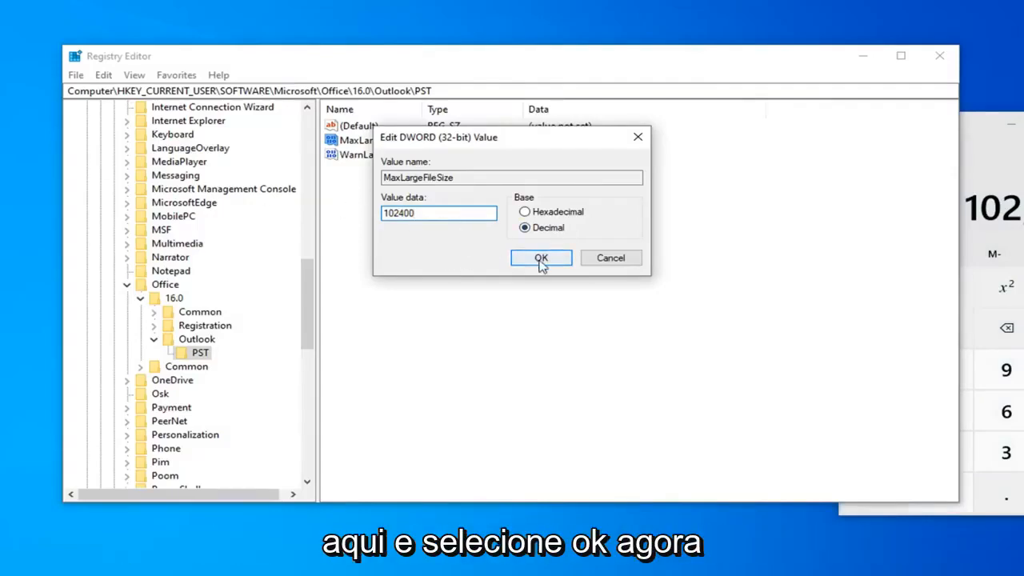
left_click(541, 257)
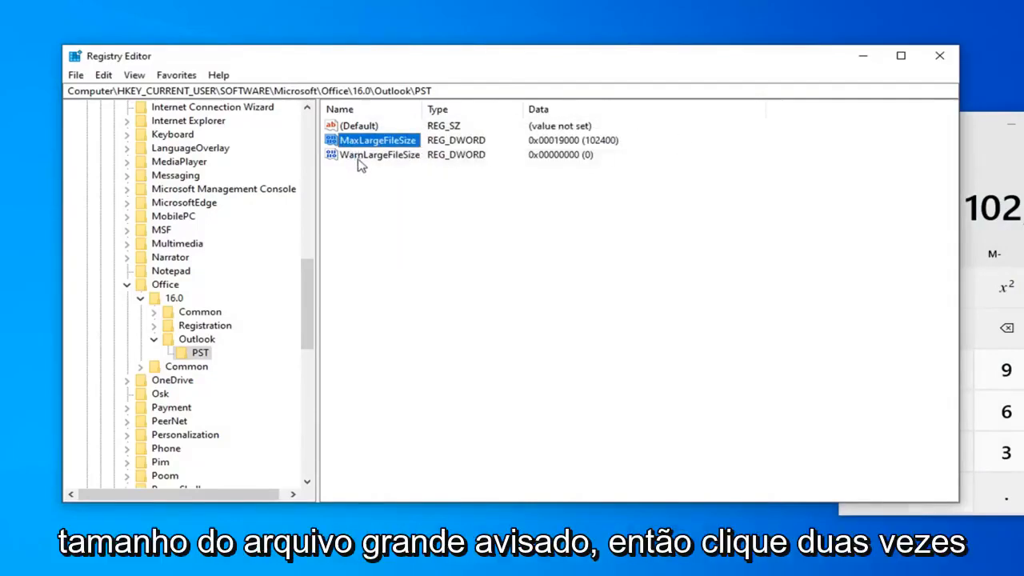
Set WarnLargeFileSize to decimal data 97280 and save it
double_click(379, 155)
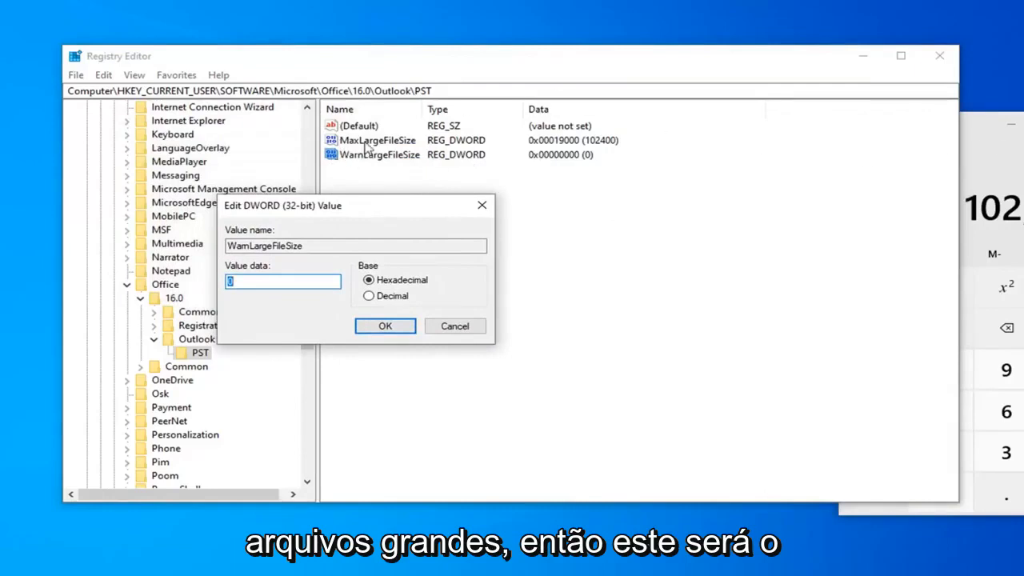
mouse_move(332, 175)
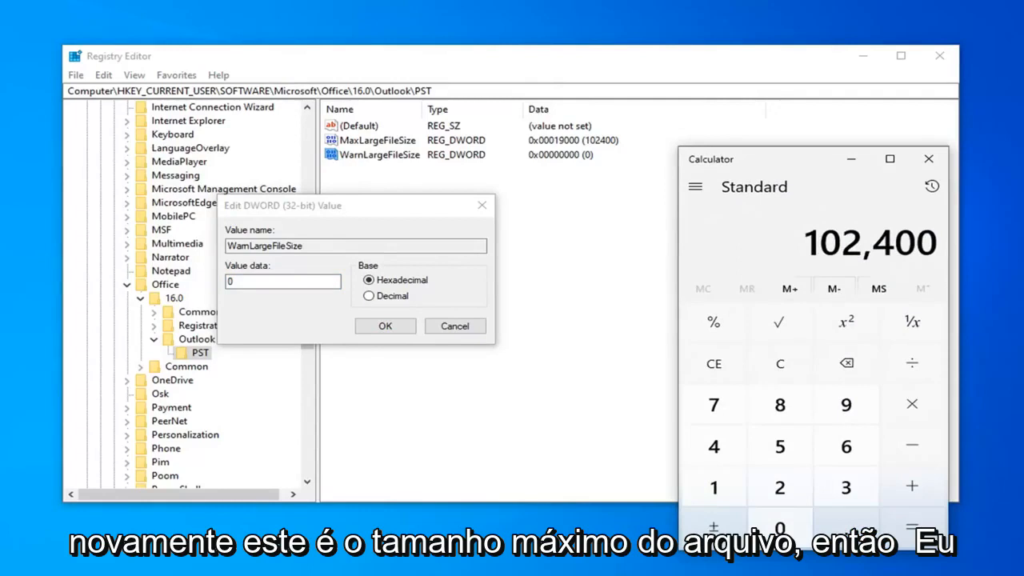
left_click(911, 404)
type("697")
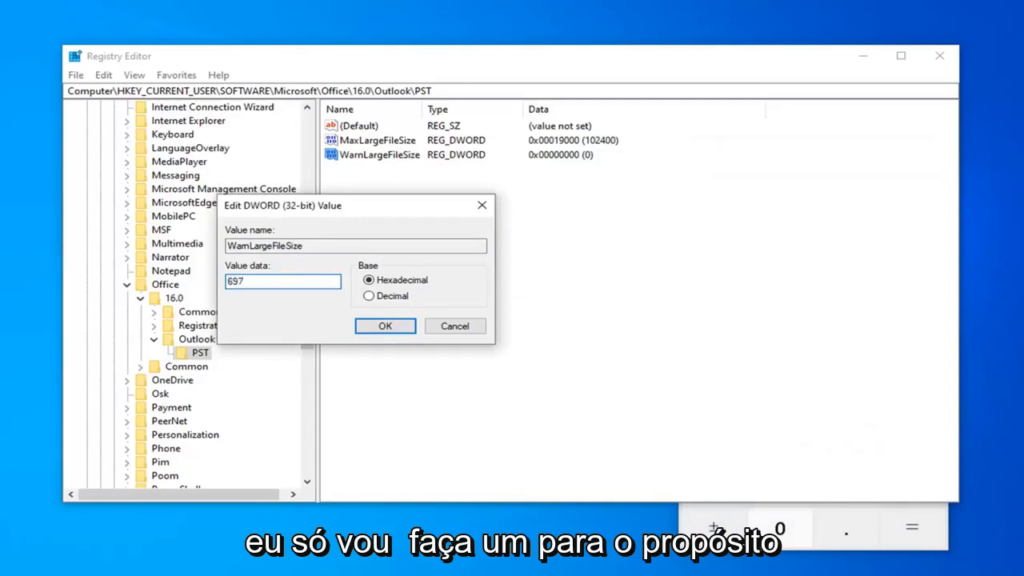
type("9")
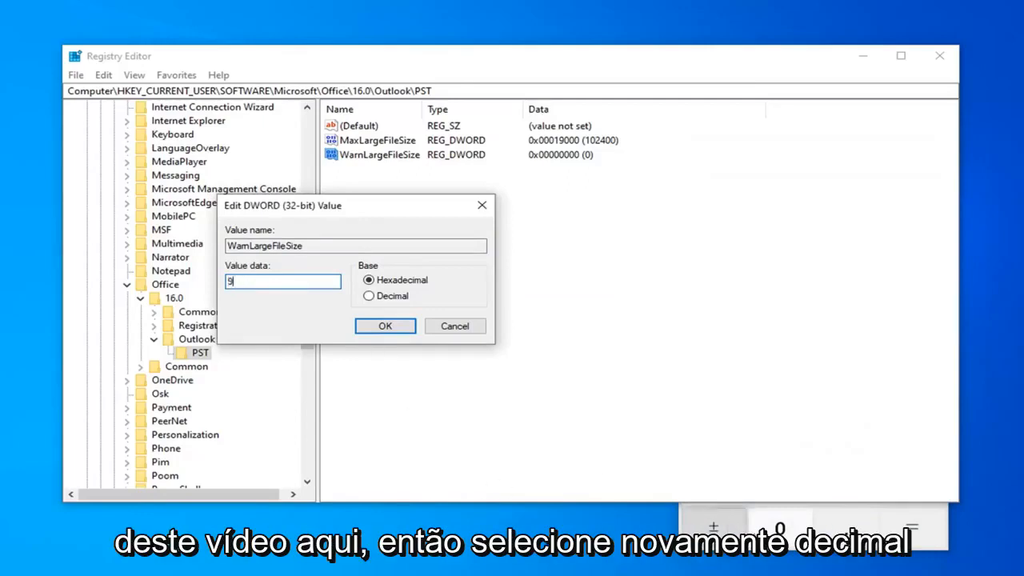
left_click(369, 296)
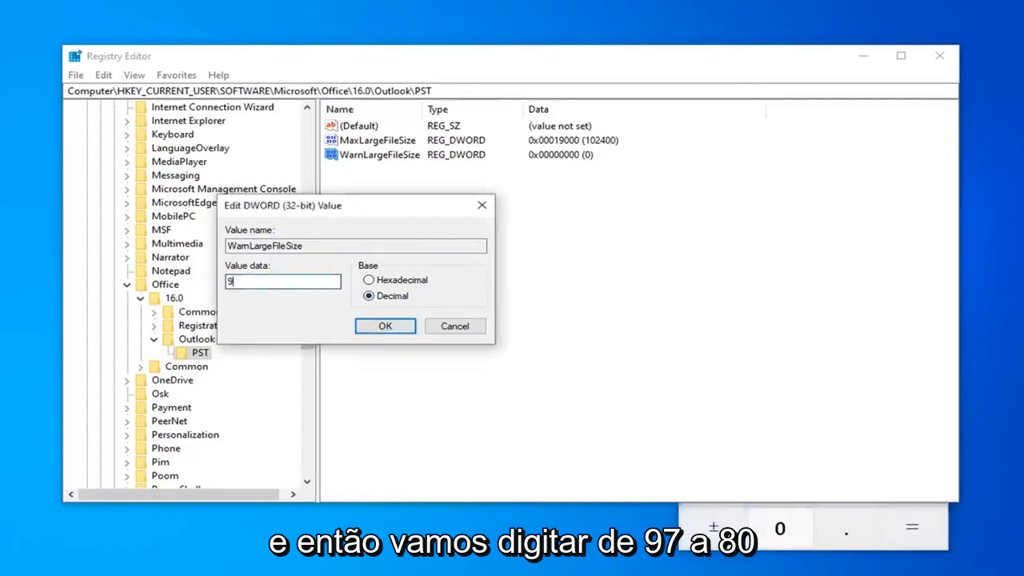
type("7280")
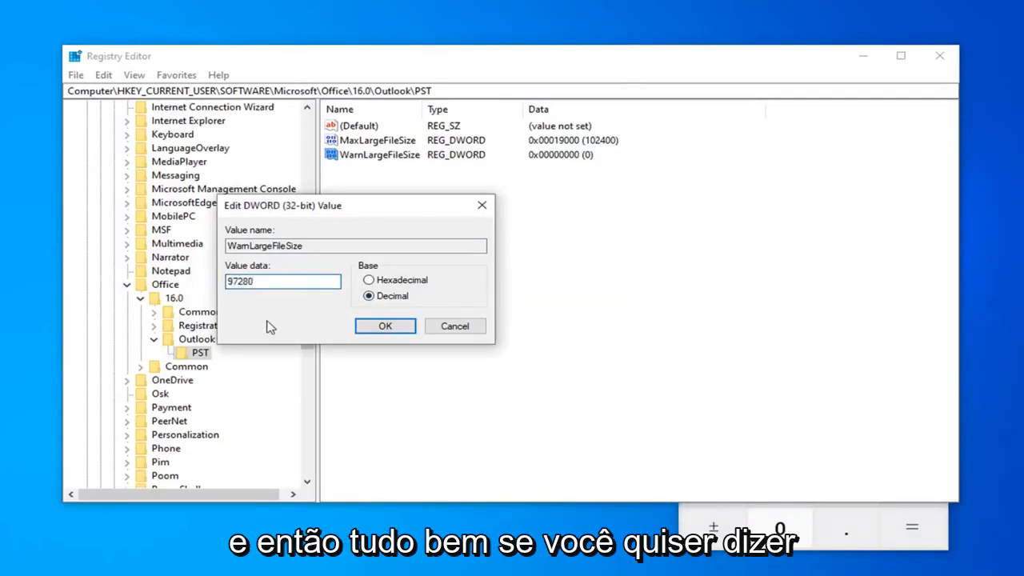
left_click(384, 326)
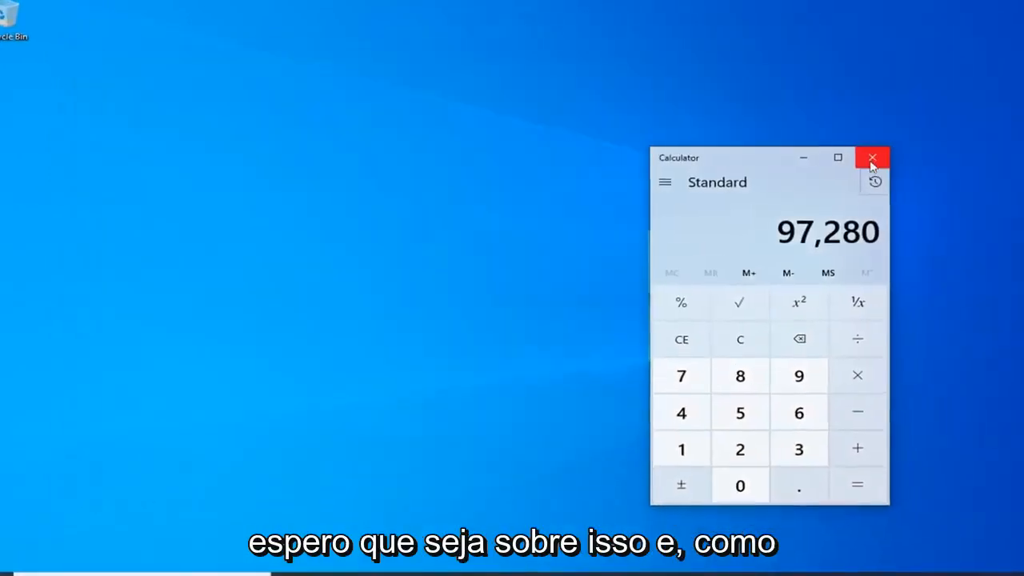
Close the Calculator window to leave a clear desktop
left_click(872, 157)
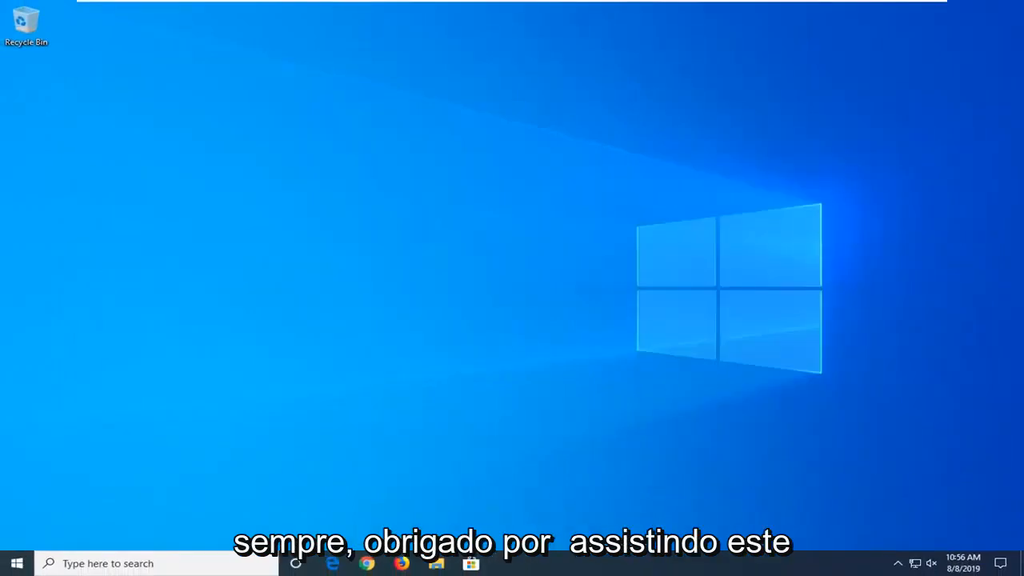